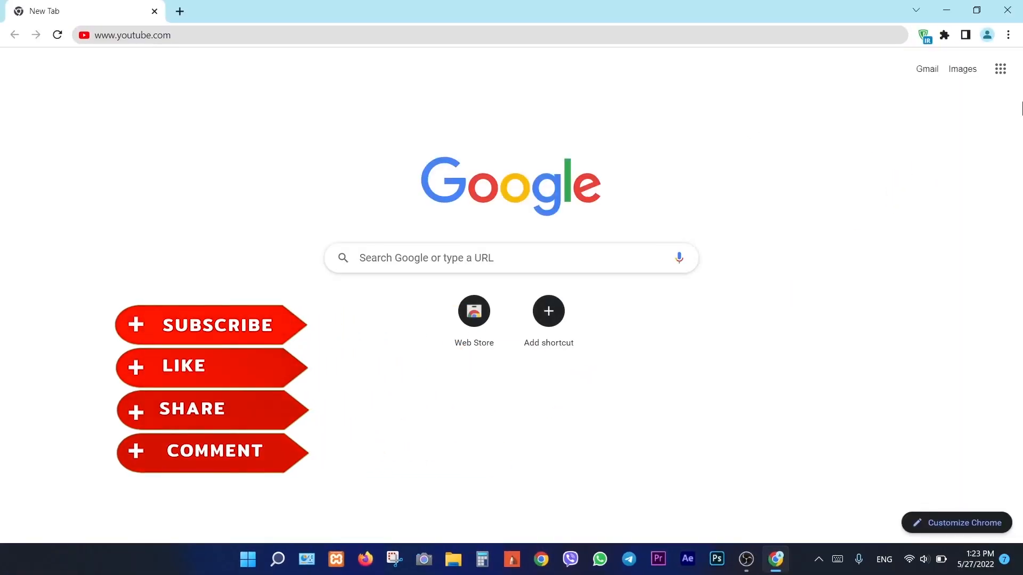
Load youtube.com in Chrome without signing in.
{"action": "left_click", "coordinate": [132, 35]}
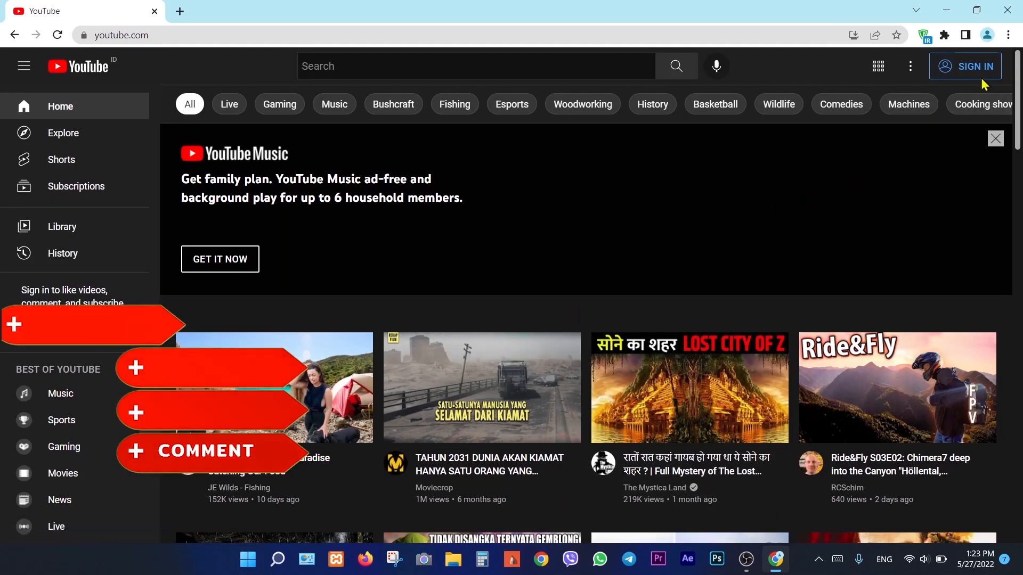
{"action": "mouse_move", "coordinate": [974, 74]}
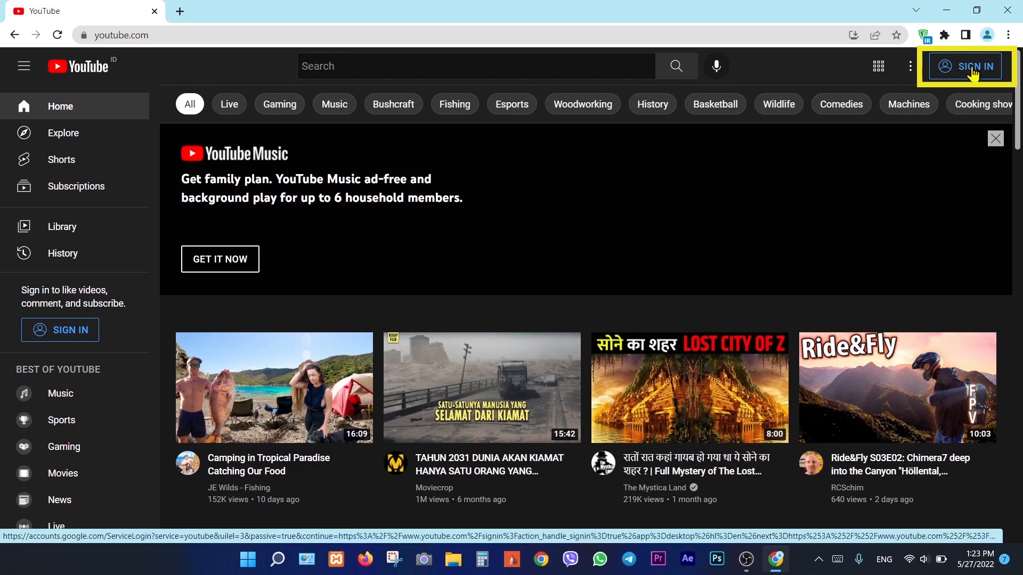
{"action": "left_click", "coordinate": [975, 66]}
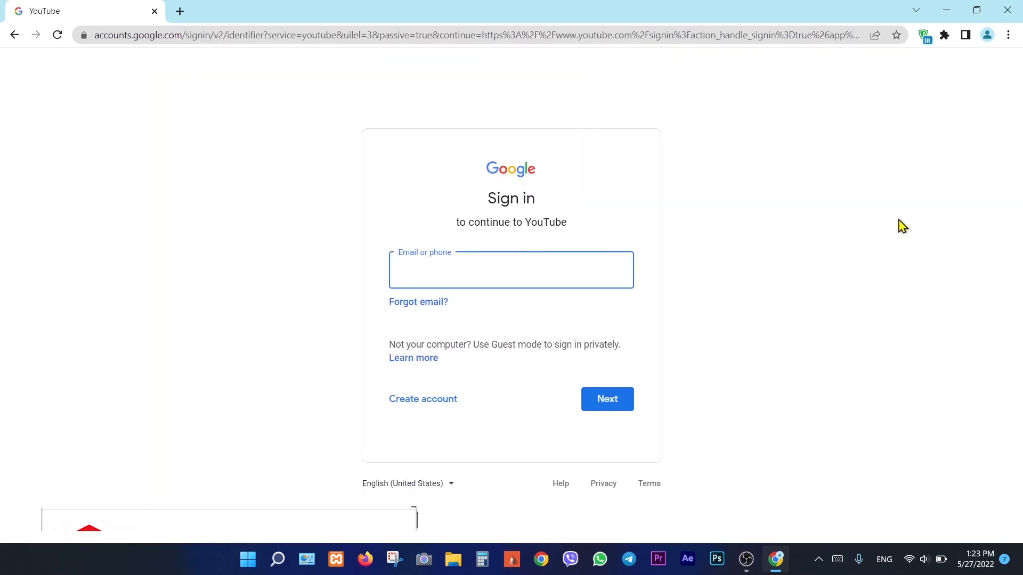
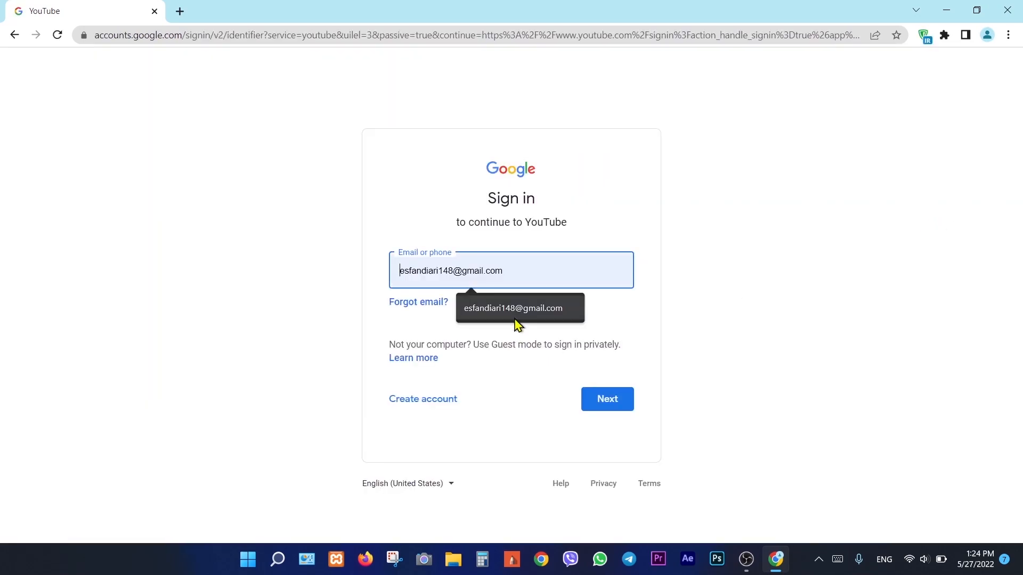
{"action": "left_click", "coordinate": [532, 280]}
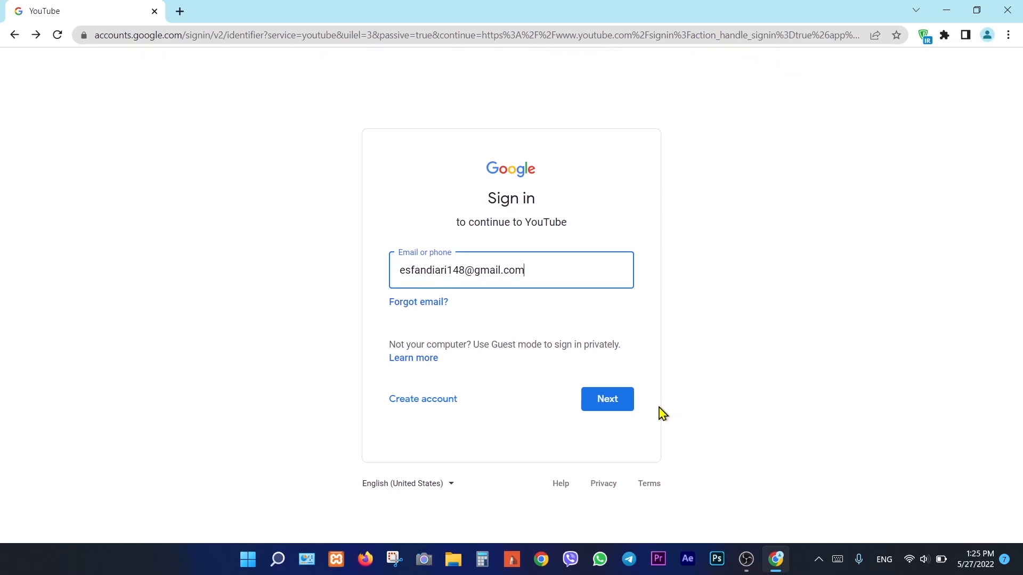
{"action": "left_click", "coordinate": [607, 399]}
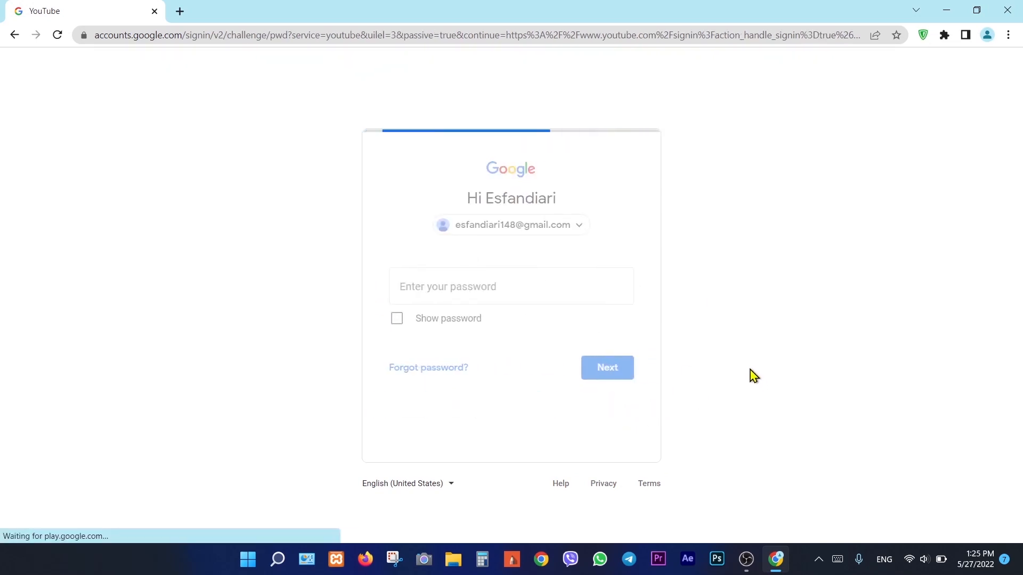
Enter the account password and submit it.
{"action": "type", "text": "•••••"}
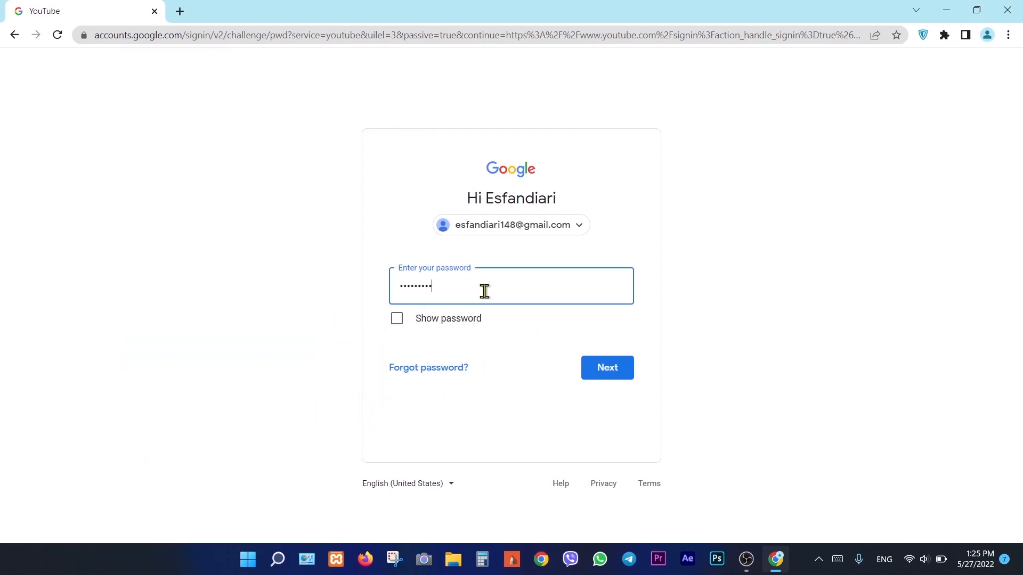
{"action": "left_click", "coordinate": [607, 367]}
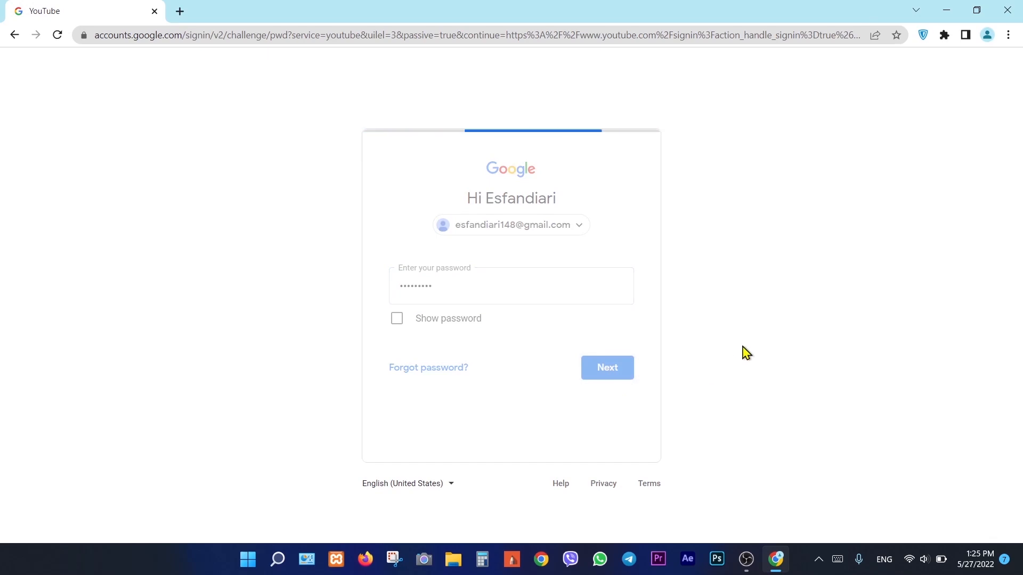
{"action": "left_click", "coordinate": [608, 368]}
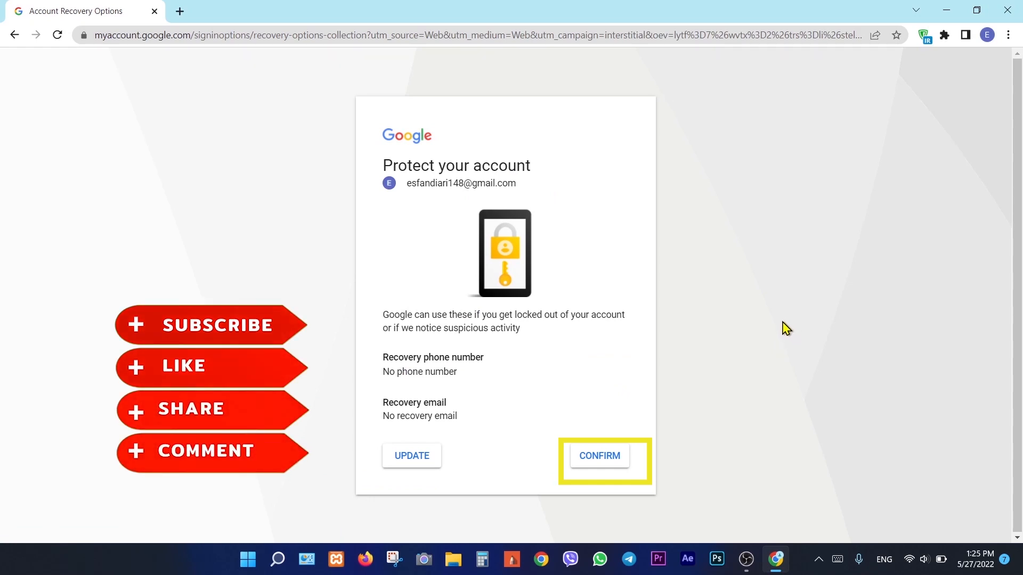
Confirm the existing recovery settings on the Protect your account page.
{"action": "left_click", "coordinate": [599, 456]}
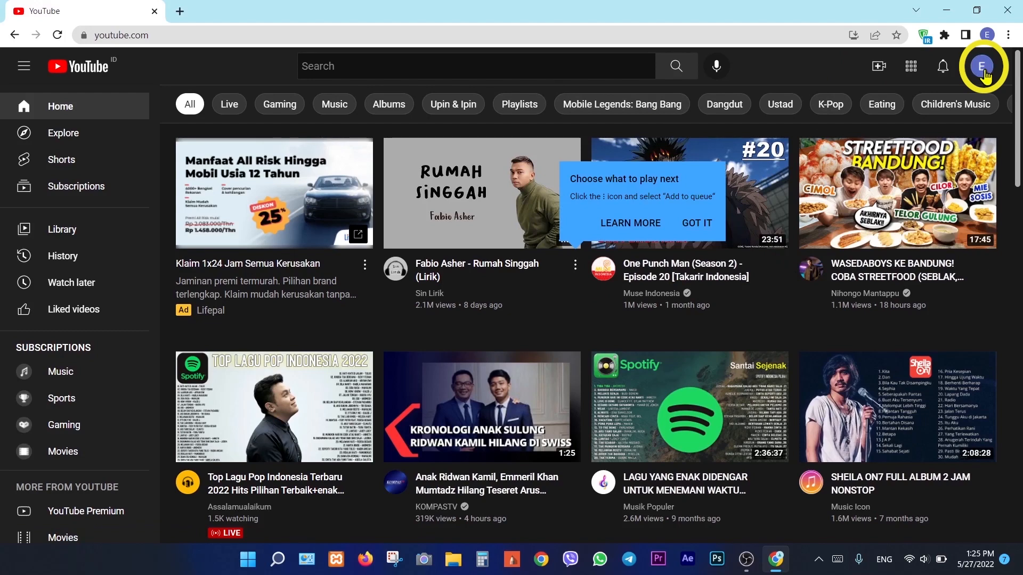
{"action": "left_click", "coordinate": [982, 66]}
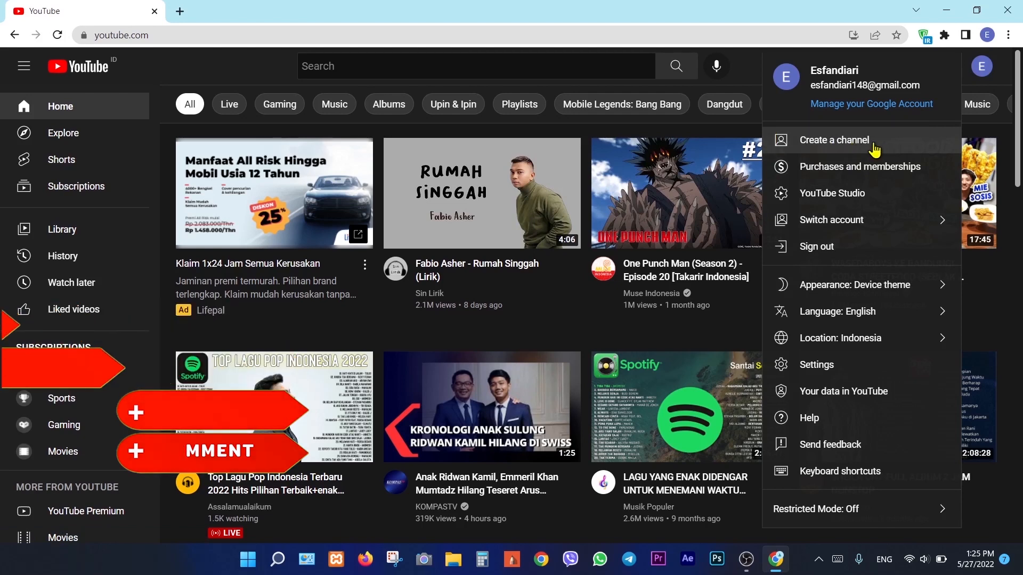
{"action": "left_click", "coordinate": [834, 139]}
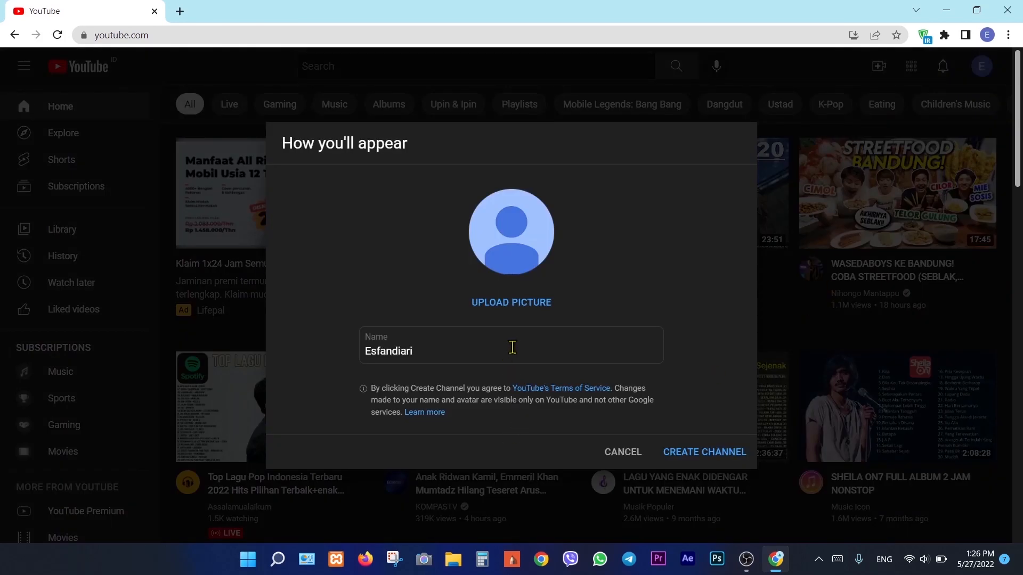
{"action": "mouse_move", "coordinate": [597, 419]}
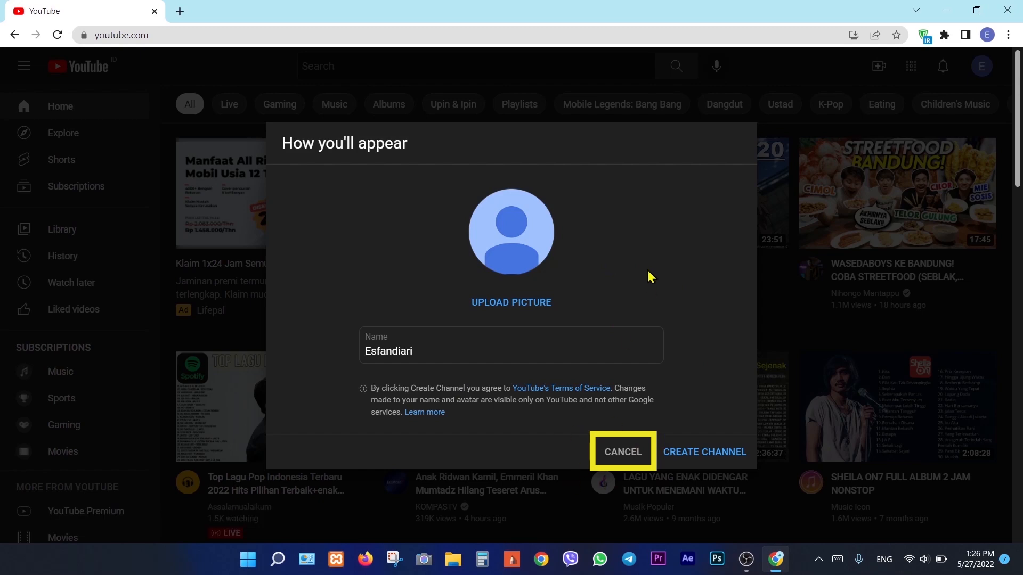
{"action": "mouse_move", "coordinate": [627, 462]}
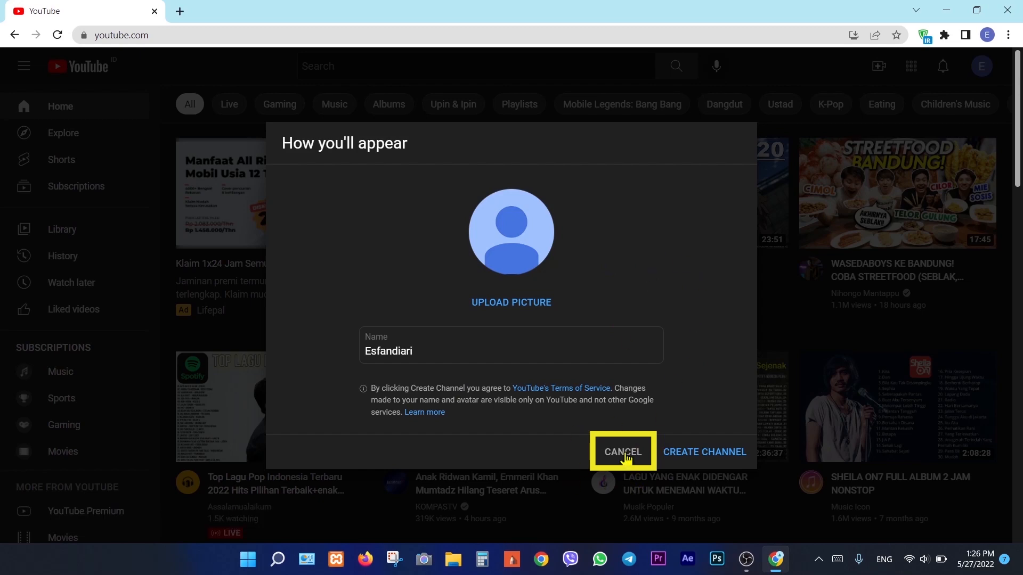
{"action": "left_click", "coordinate": [622, 452]}
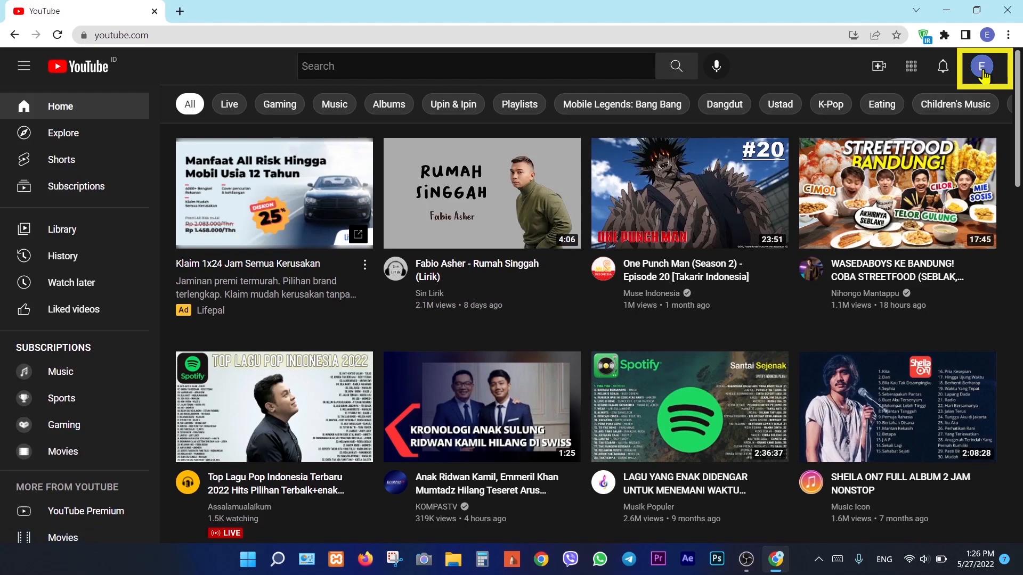
Go to View all channels from the avatar menu and choose Create a Channel.
{"action": "left_click", "coordinate": [981, 66]}
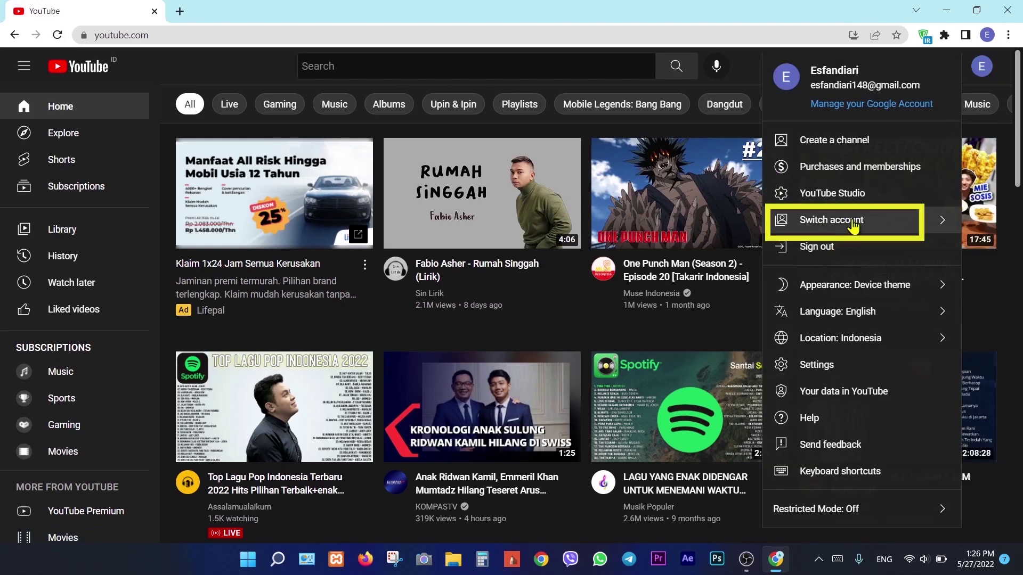
{"action": "left_click", "coordinate": [848, 220]}
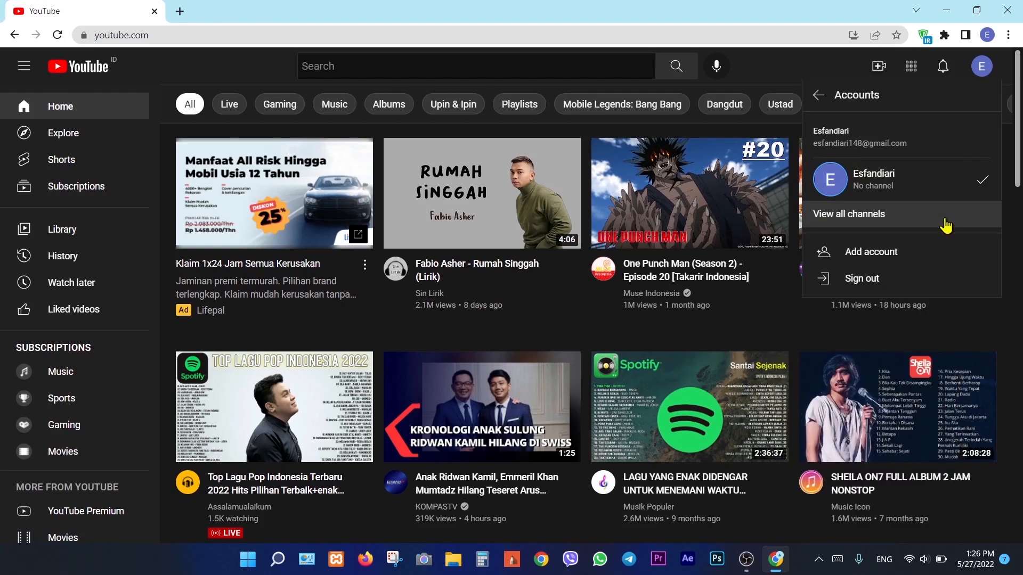
{"action": "mouse_move", "coordinate": [963, 222]}
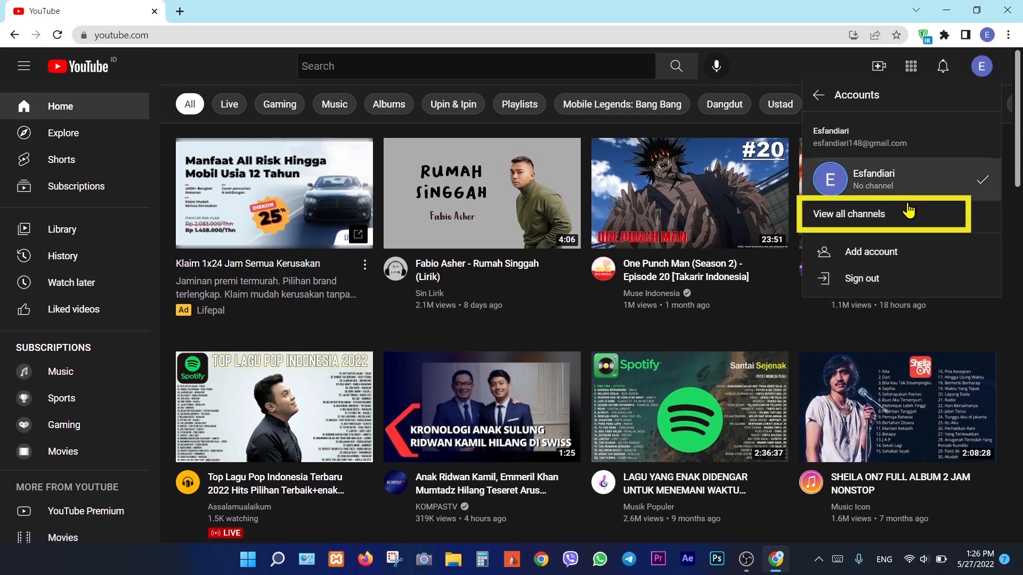
{"action": "left_click", "coordinate": [849, 214]}
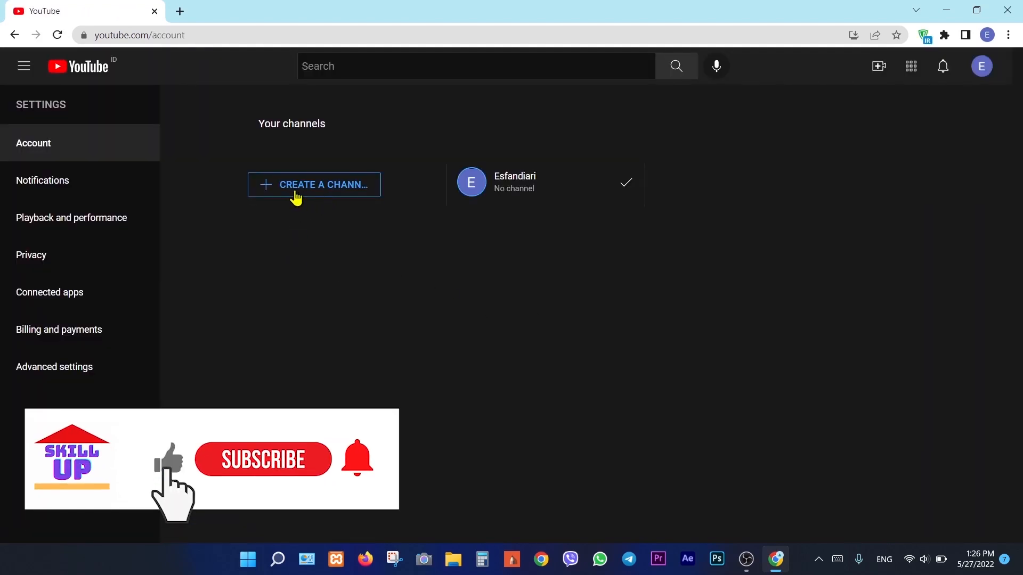
{"action": "left_click", "coordinate": [314, 185]}
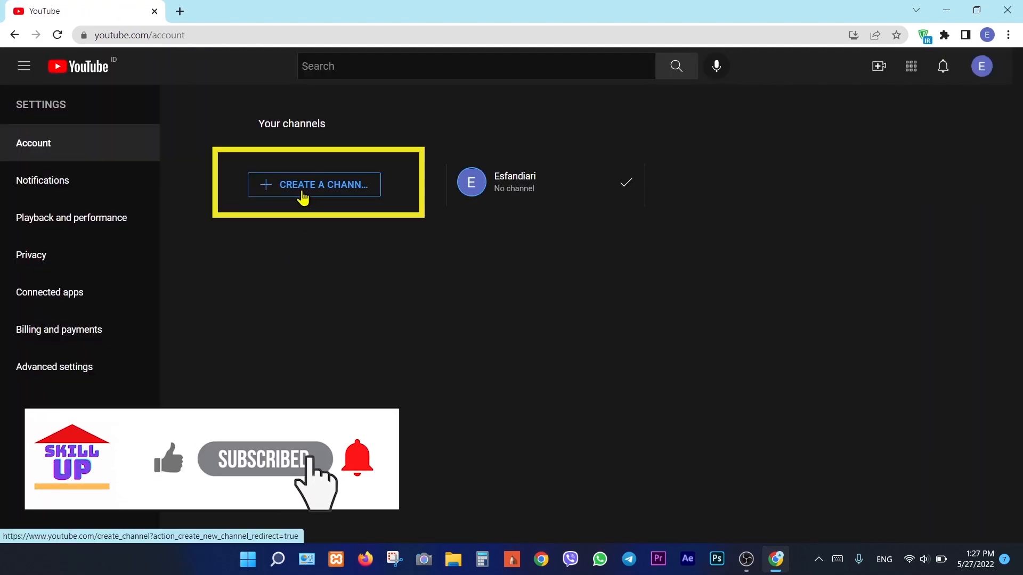
{"action": "left_click", "coordinate": [313, 185]}
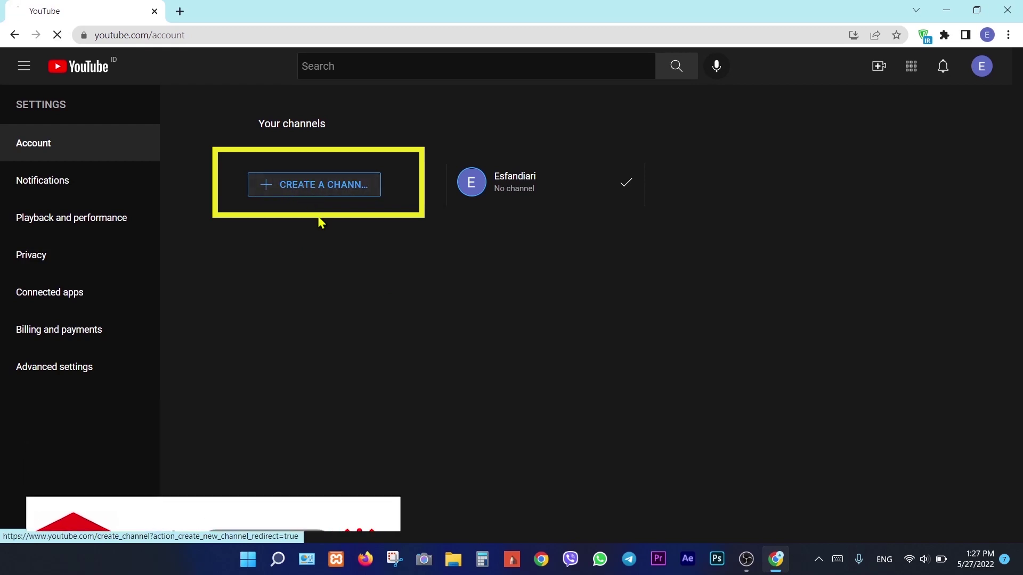
Enter 'FoodTutorial' in the Channel name field.
{"action": "left_click", "coordinate": [314, 184]}
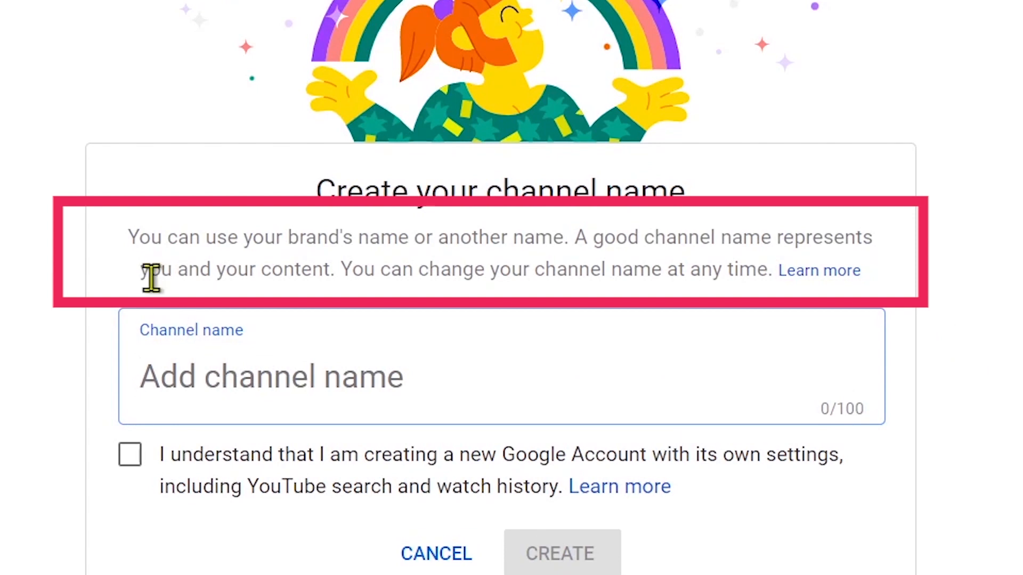
{"action": "mouse_move", "coordinate": [195, 274]}
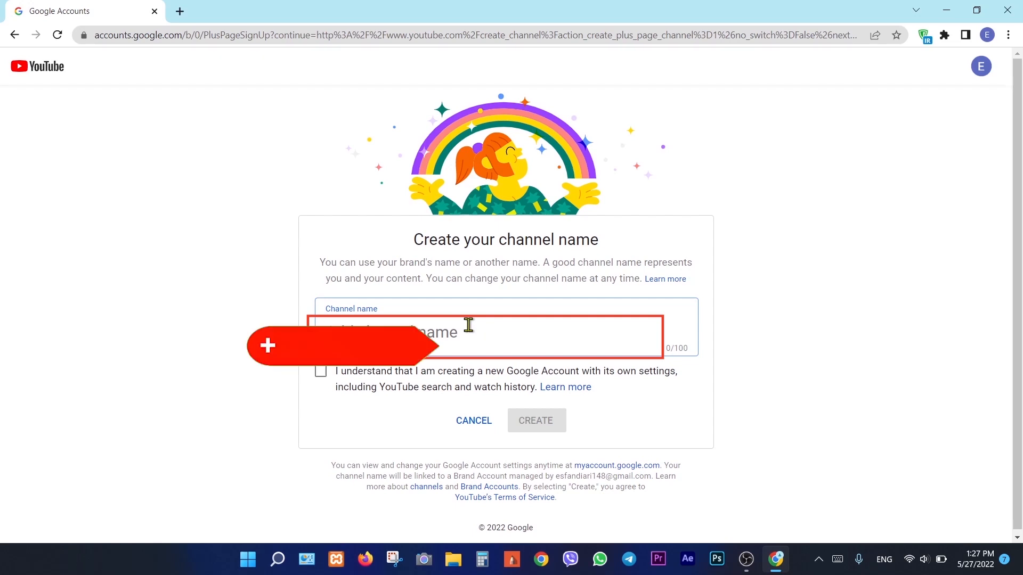
{"action": "type", "text": "F"}
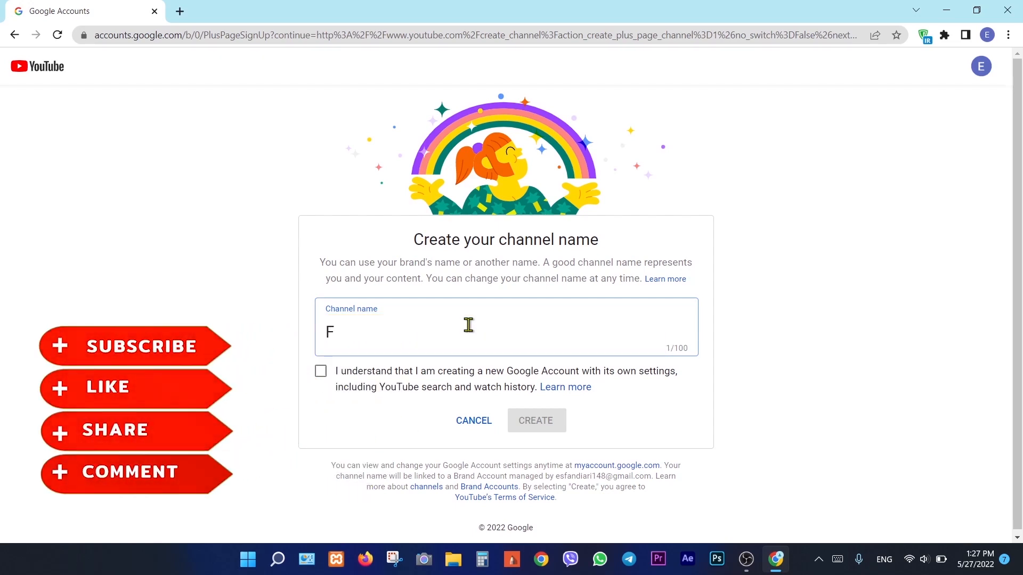
{"action": "type", "text": "ood"}
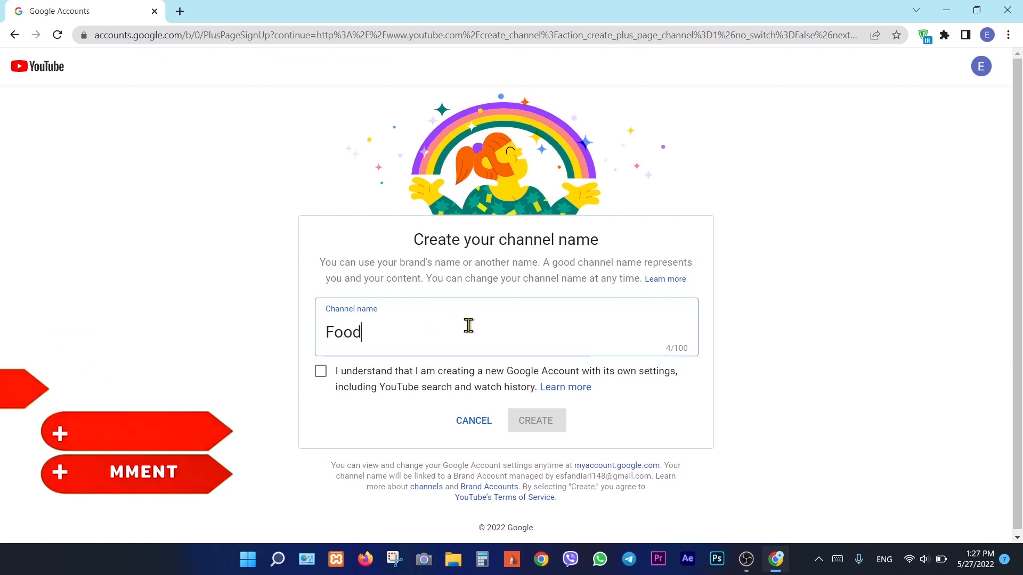
{"action": "type", "text": "Tu"}
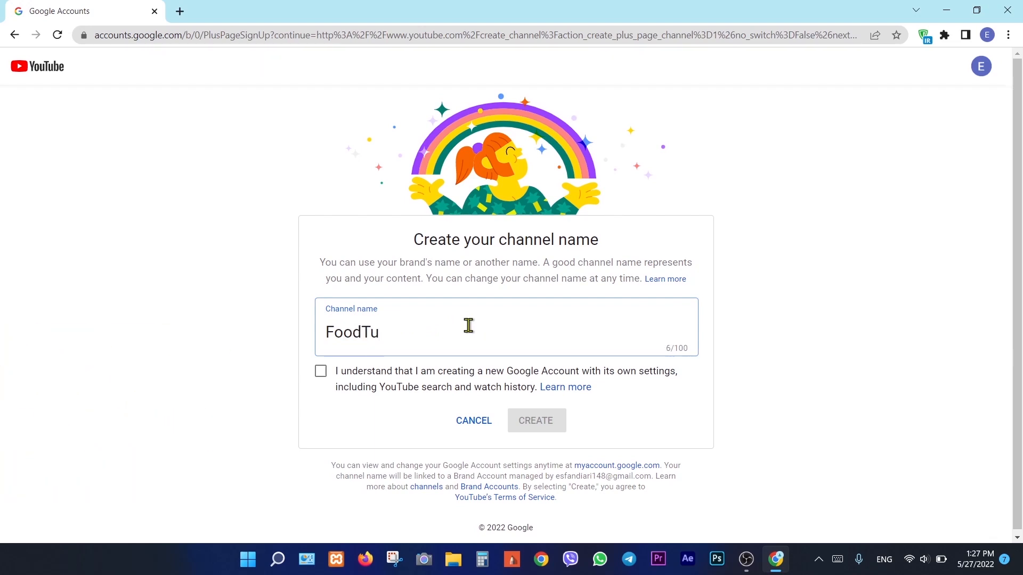
{"action": "type", "text": "toria"}
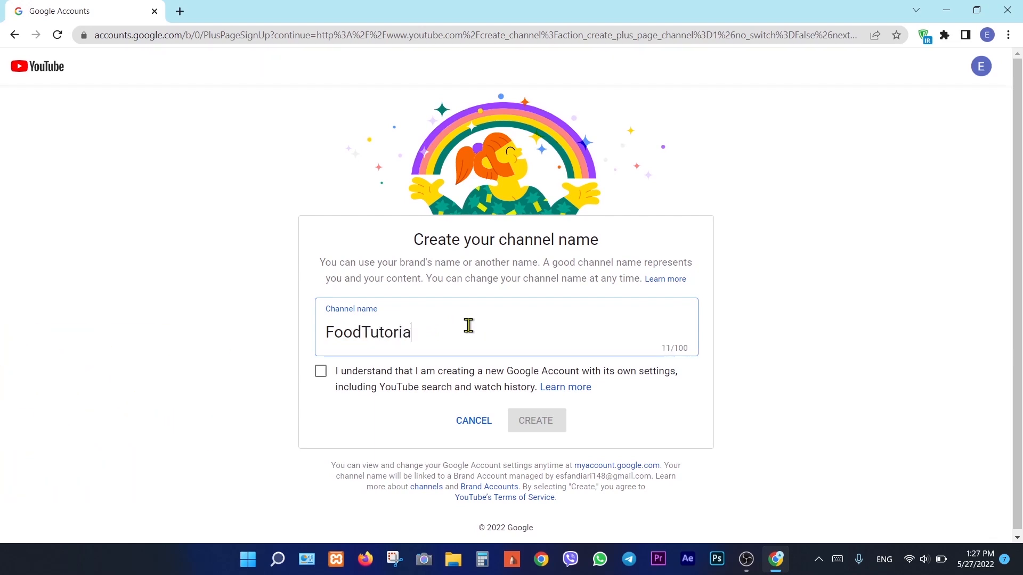
{"action": "type", "text": "l"}
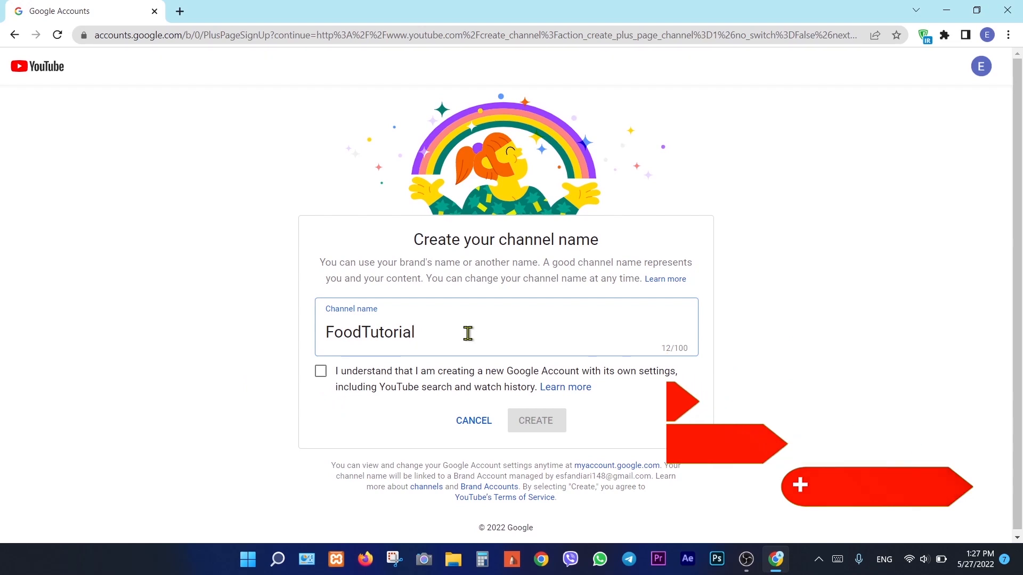
Tick the 'I understand' acknowledgement and create the FoodTutorial channel.
{"action": "left_click", "coordinate": [321, 371]}
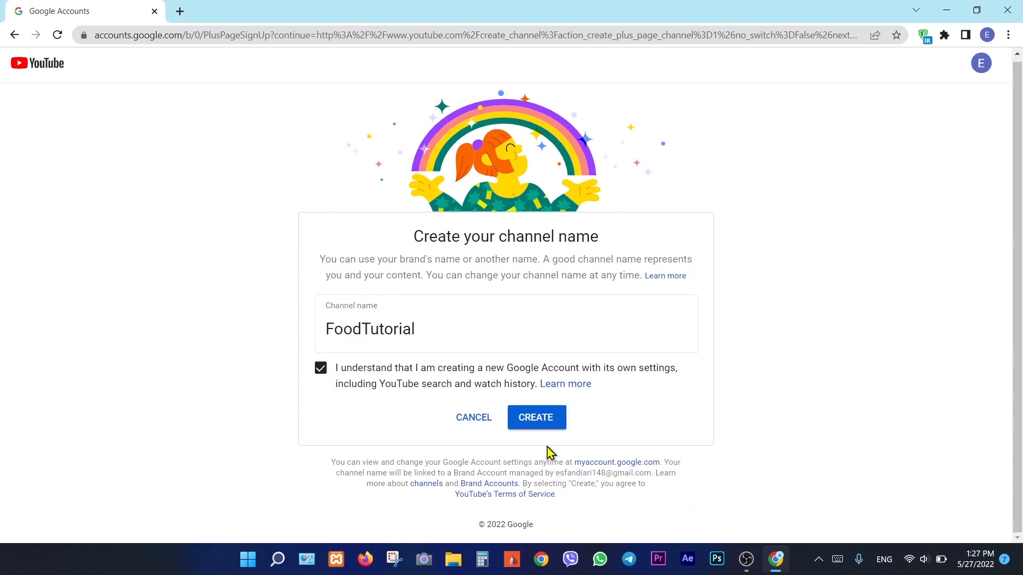
{"action": "left_click", "coordinate": [536, 417]}
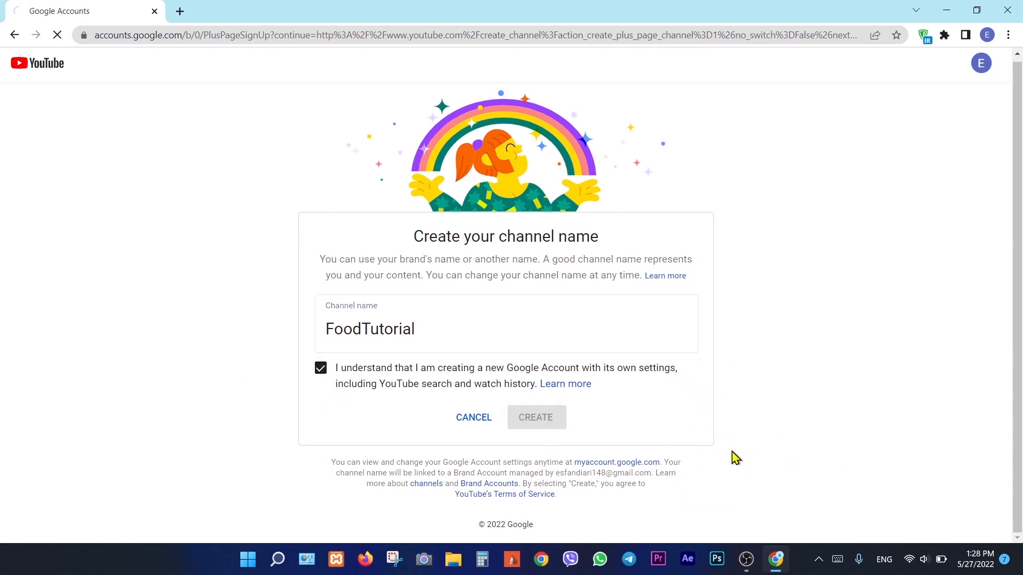
{"action": "left_click", "coordinate": [536, 417]}
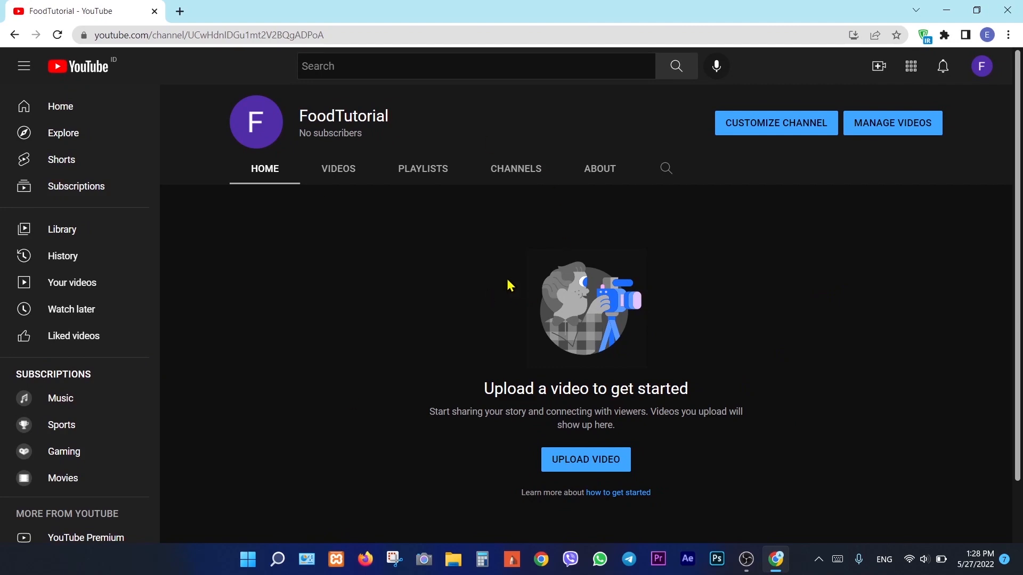